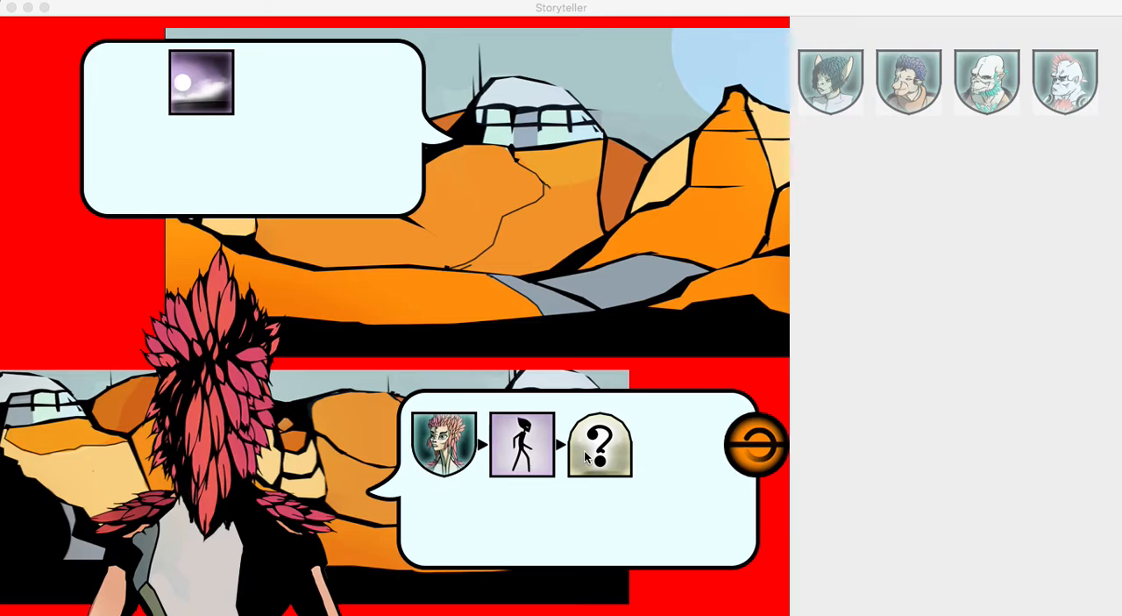
- Walk the hero over to the visited character's location
click(599, 446)
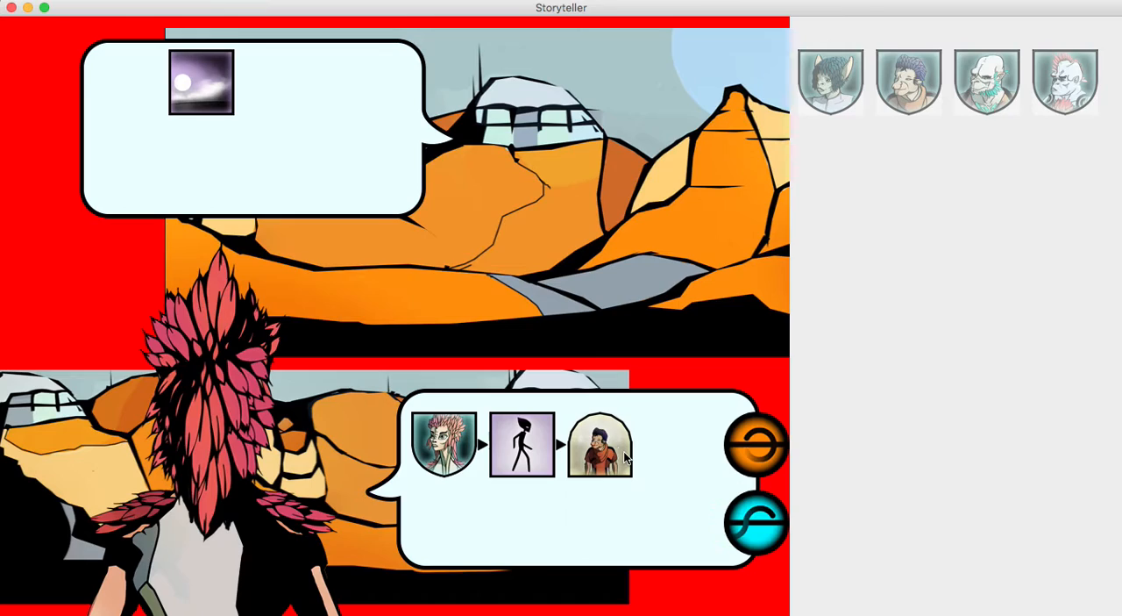
mouse_move(756, 522)
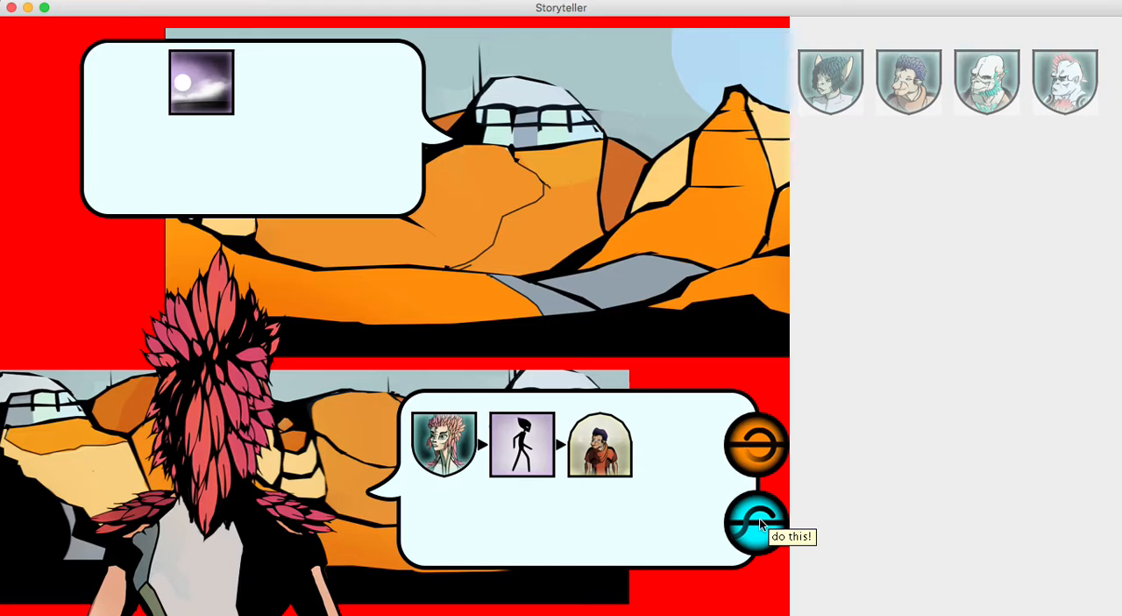
click(756, 520)
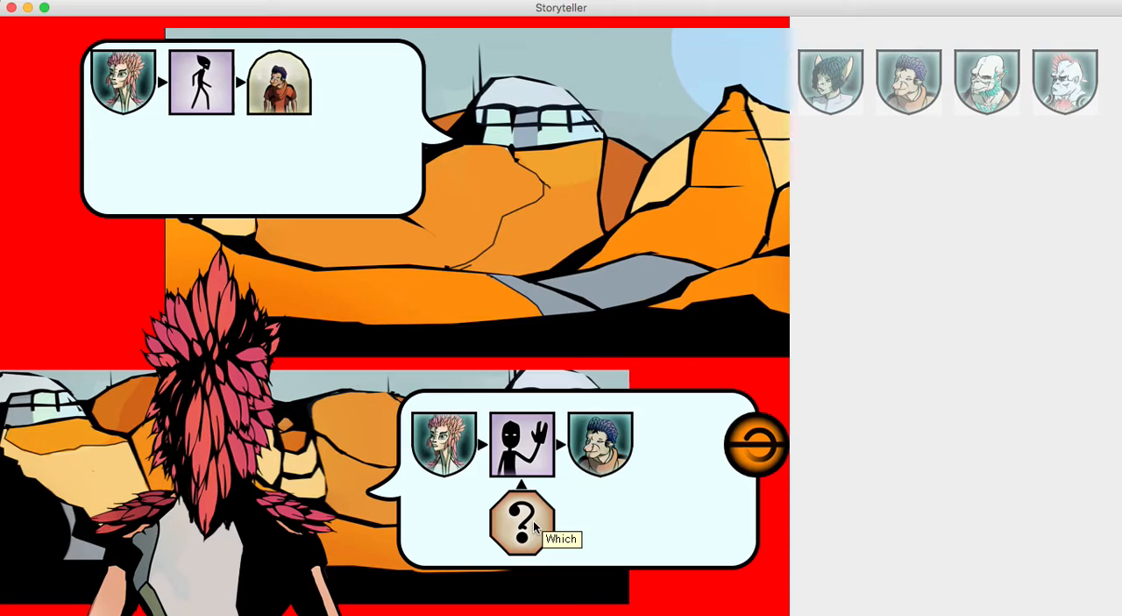
- Greet the blue-haired character with the swirl greeting
click(521, 519)
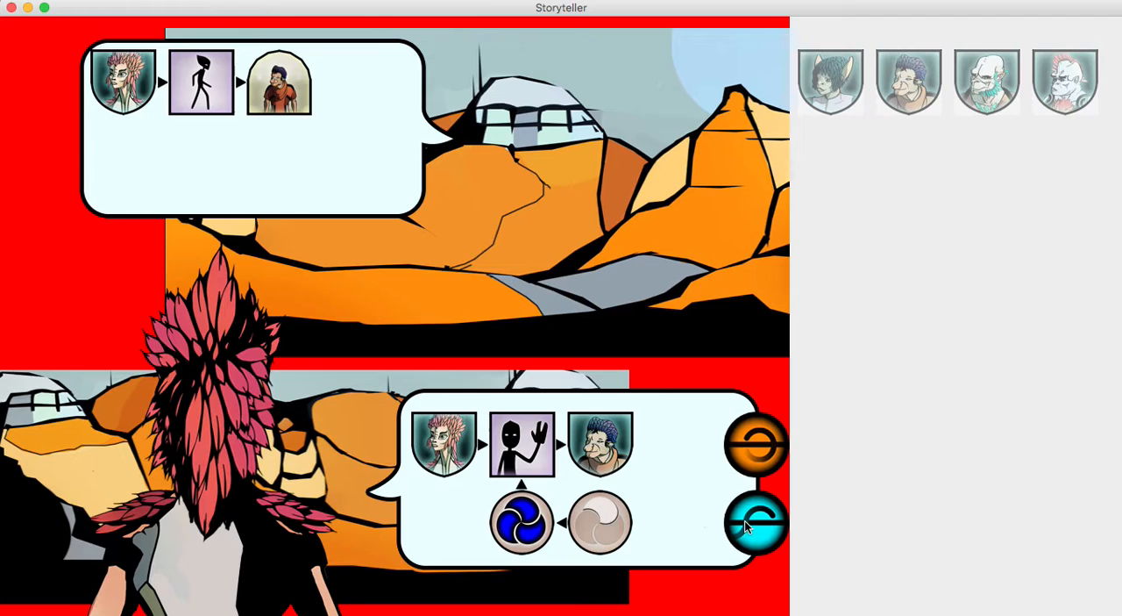
click(758, 522)
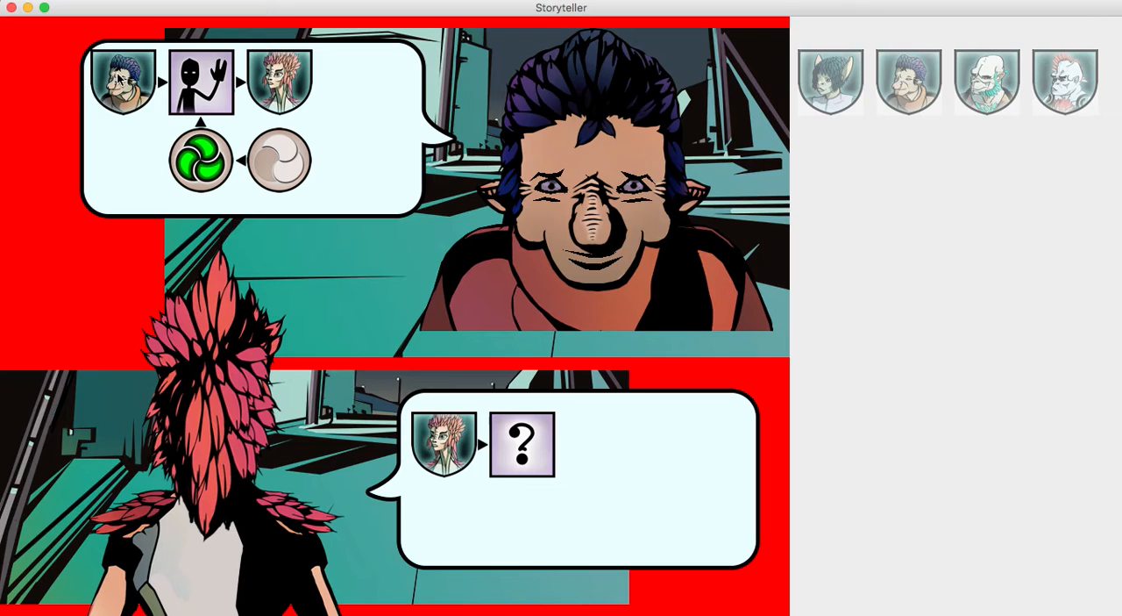
mouse_move(279, 163)
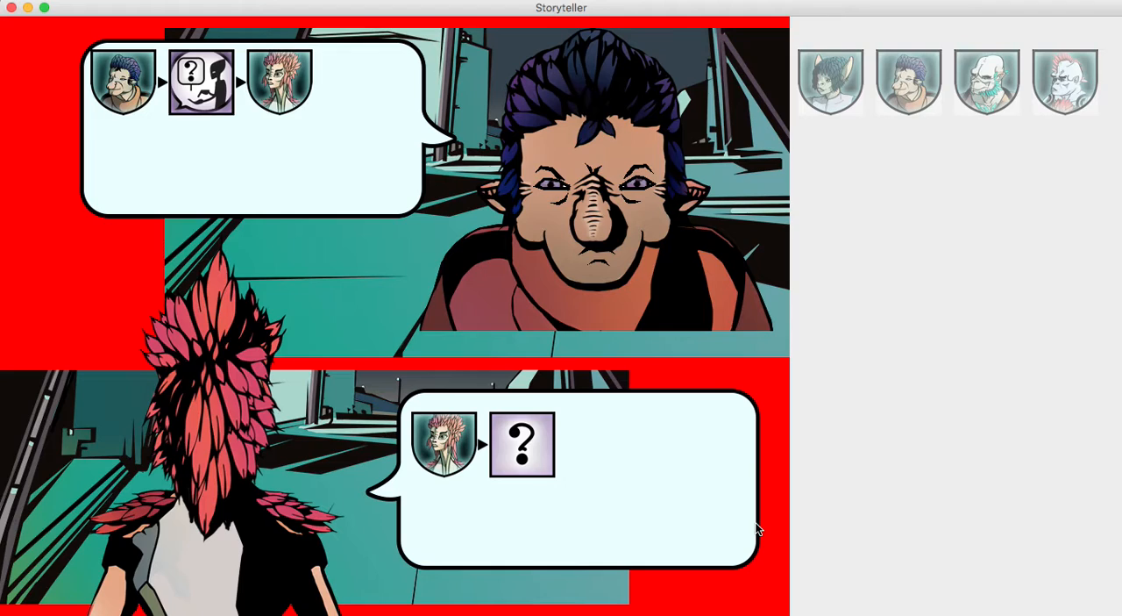
mouse_move(281, 84)
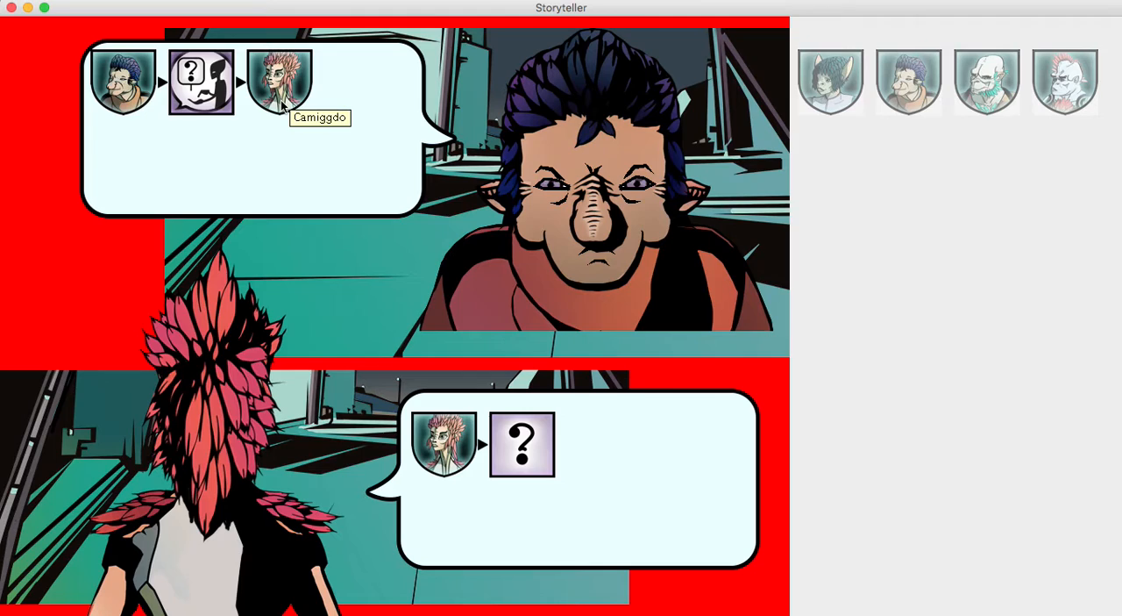
- Bring up the hero's possible replies to the blue-haired character's question
click(521, 444)
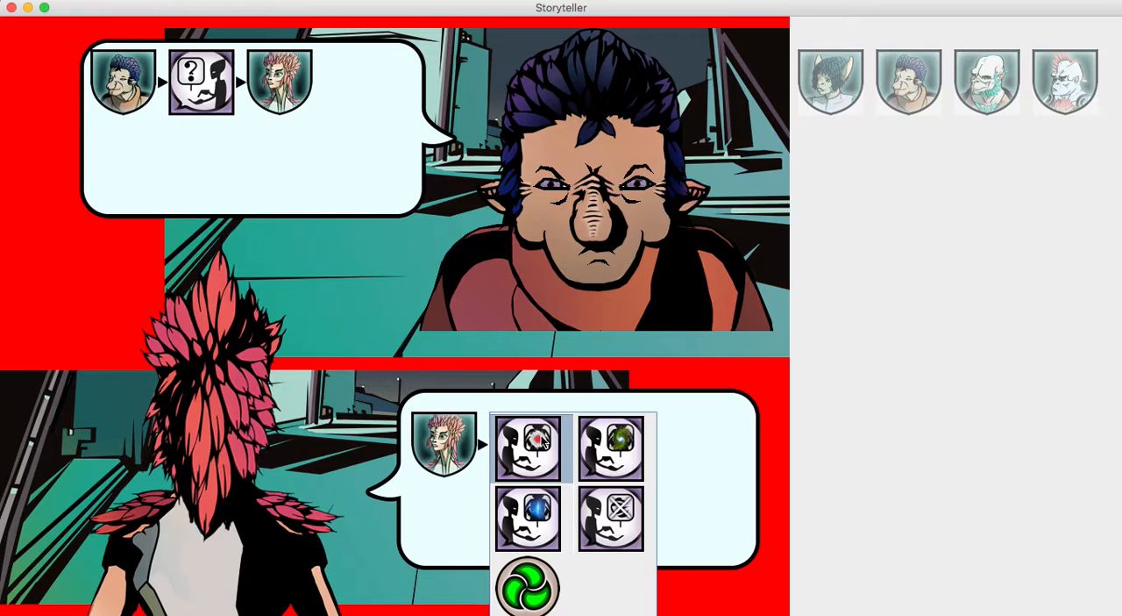
mouse_move(610, 447)
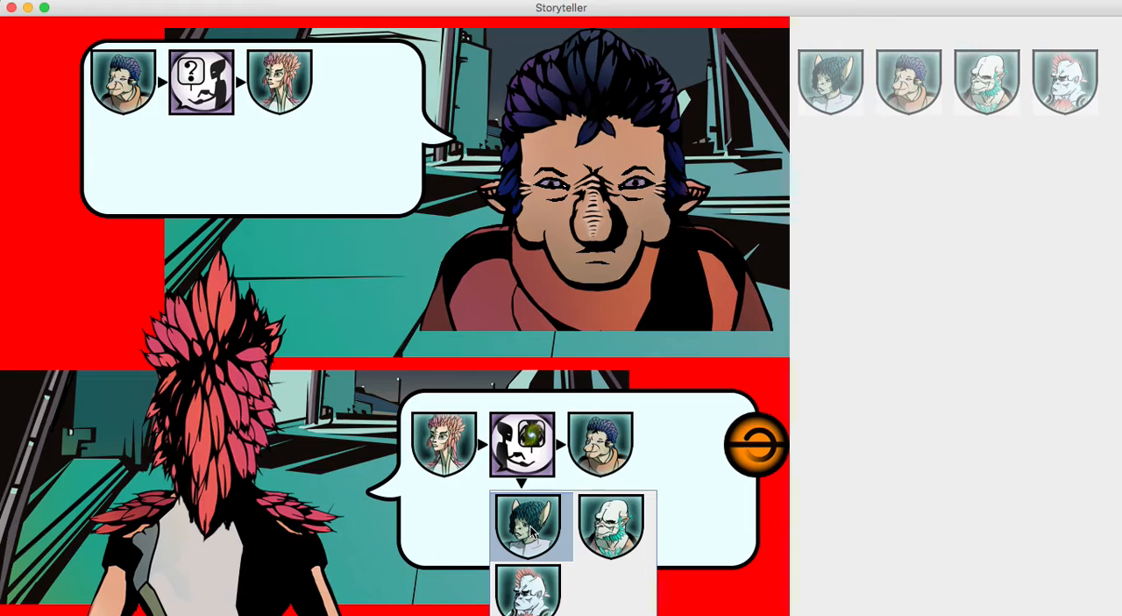
- Ask about the dark-haired character's auragon count and agree to the red auragon request
click(529, 524)
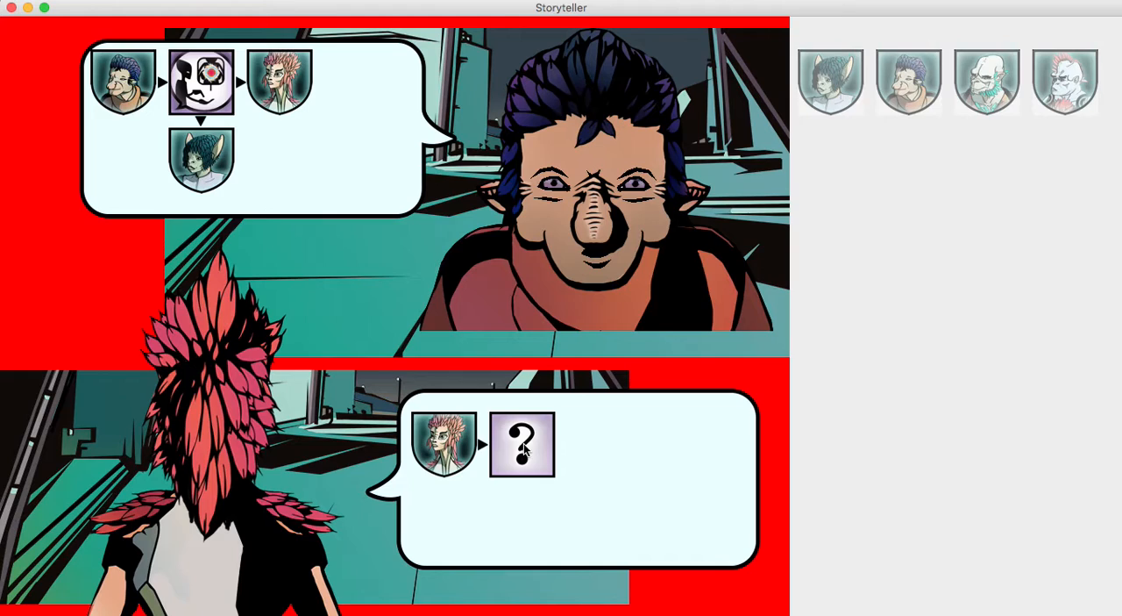
click(523, 444)
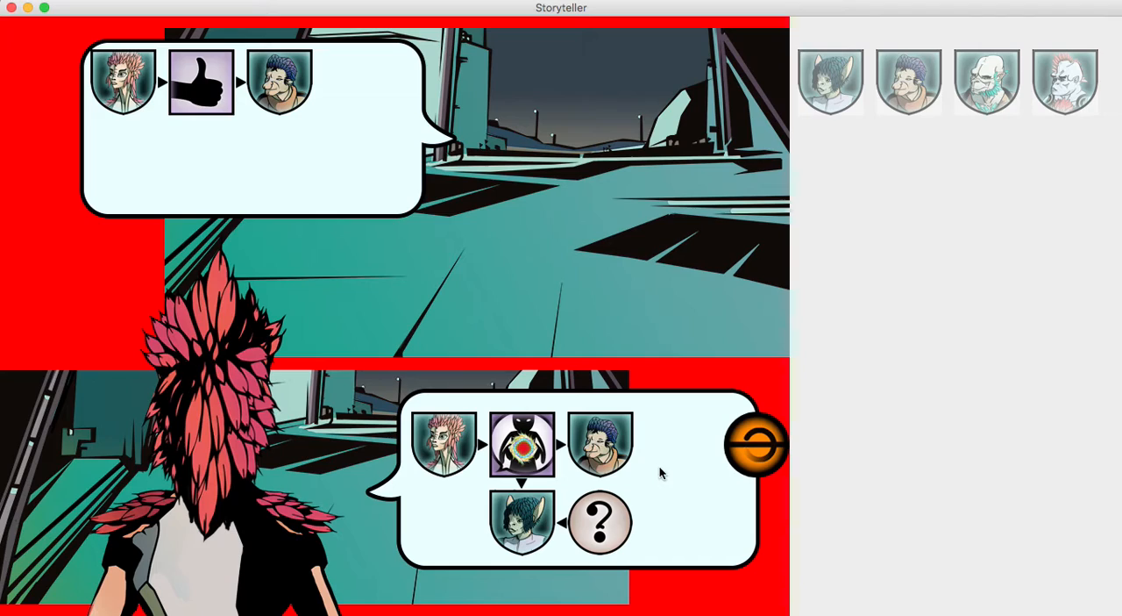
mouse_move(605, 517)
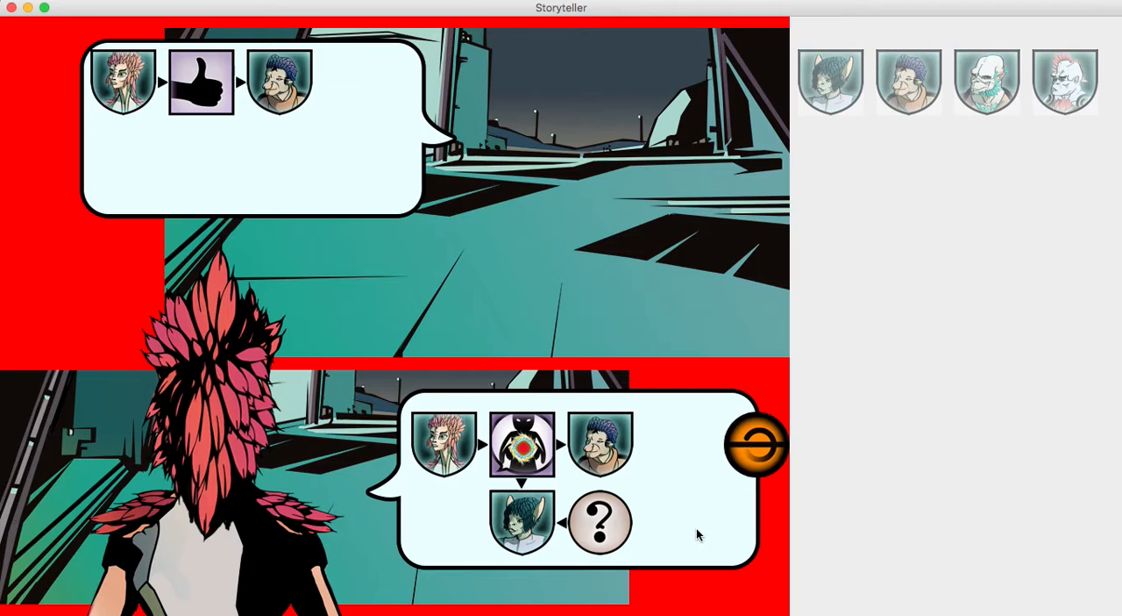
- Show the dark-haired character's red, green and blue auragon count sheet
click(830, 80)
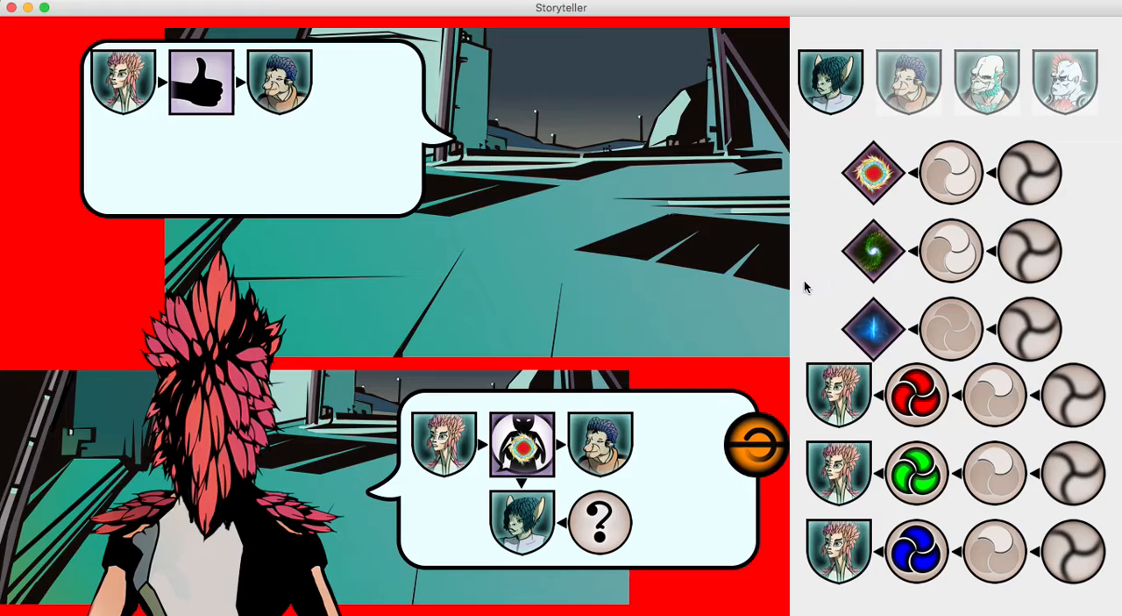
mouse_move(1006, 189)
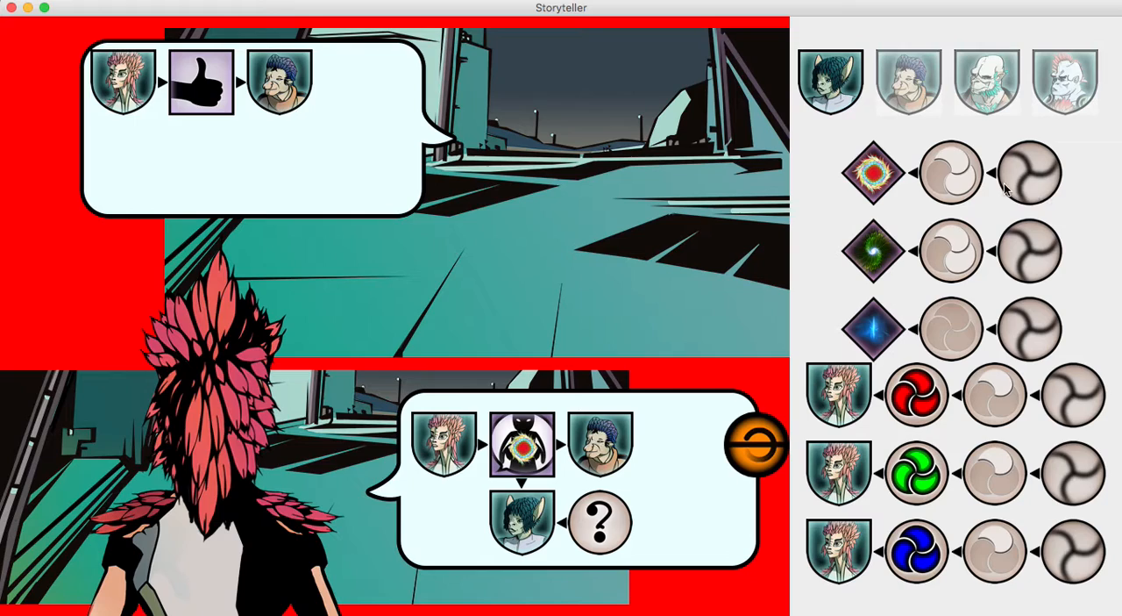
mouse_move(873, 172)
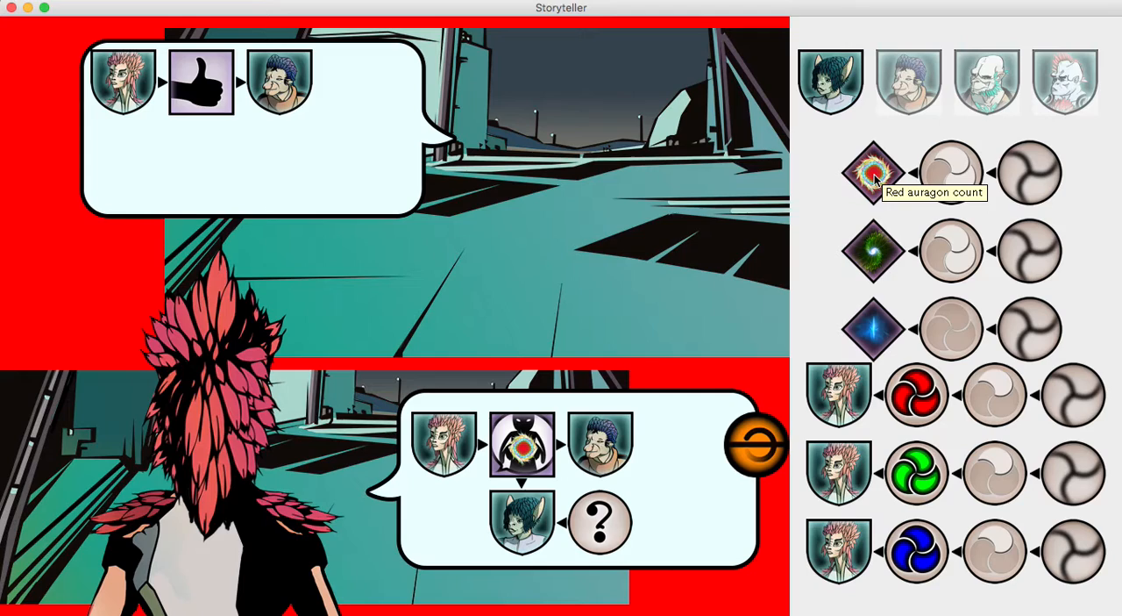
mouse_move(1048, 173)
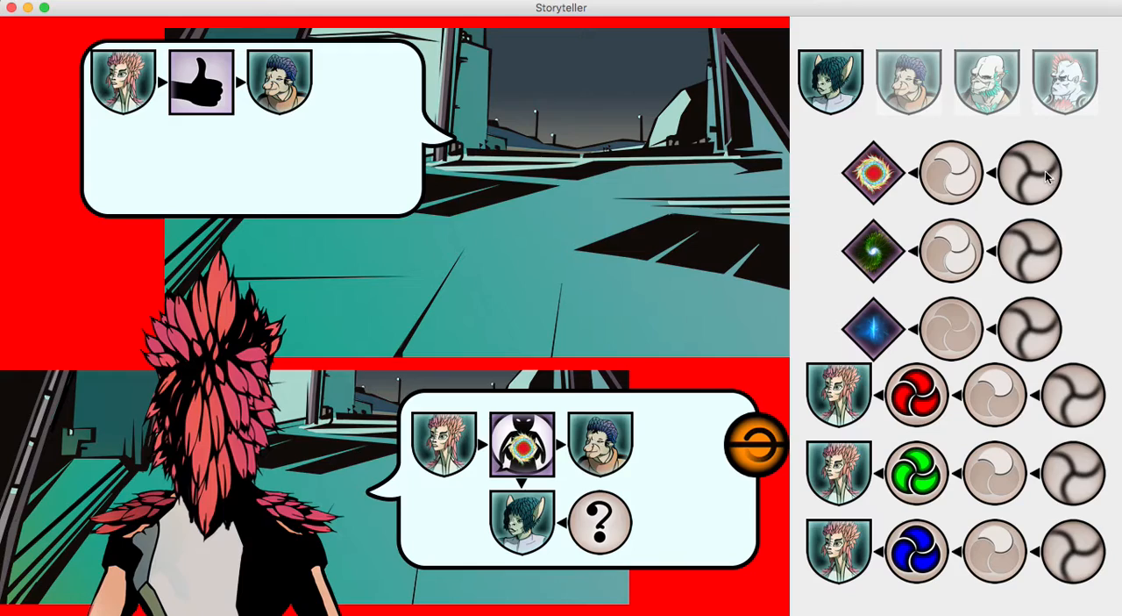
mouse_move(652, 512)
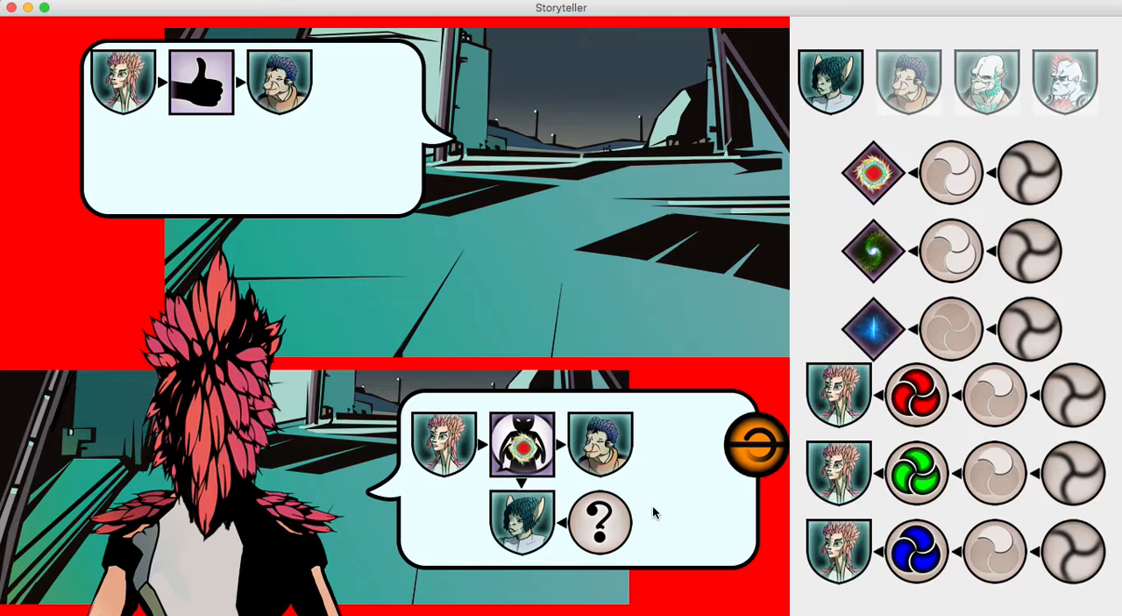
- List the possible values for the red auragon count message
click(599, 523)
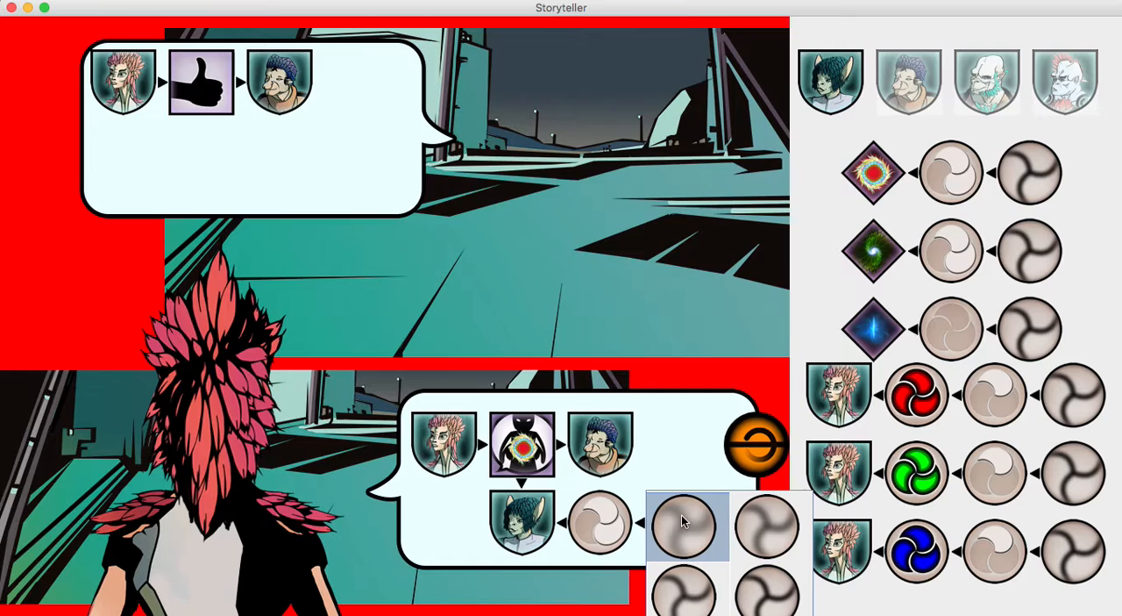
- Share the red auragon count, then begin a dream combat move
click(684, 525)
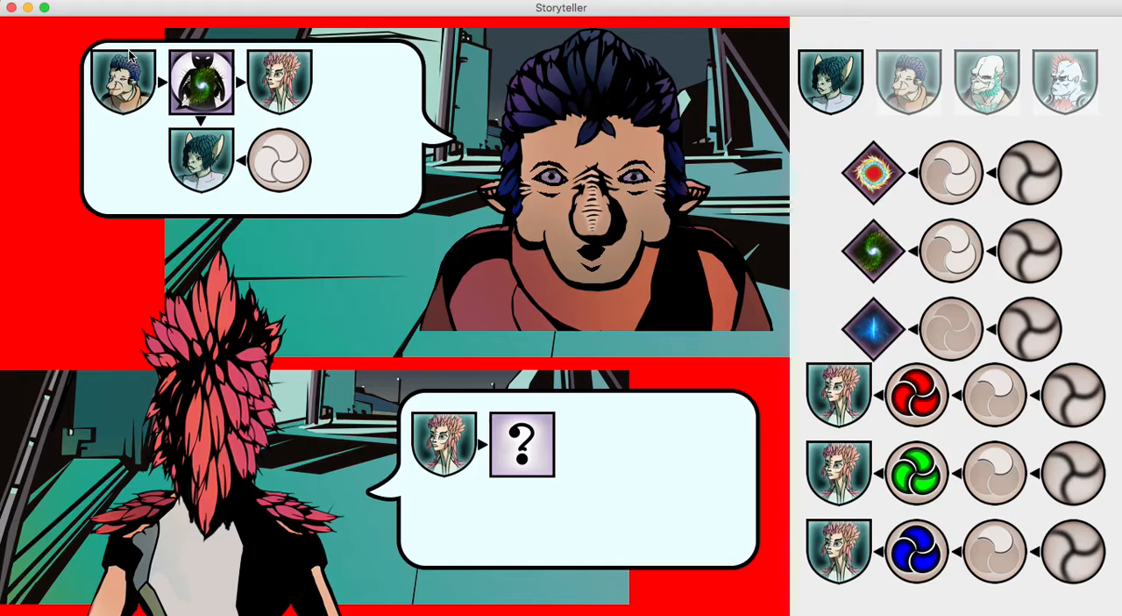
mouse_move(279, 160)
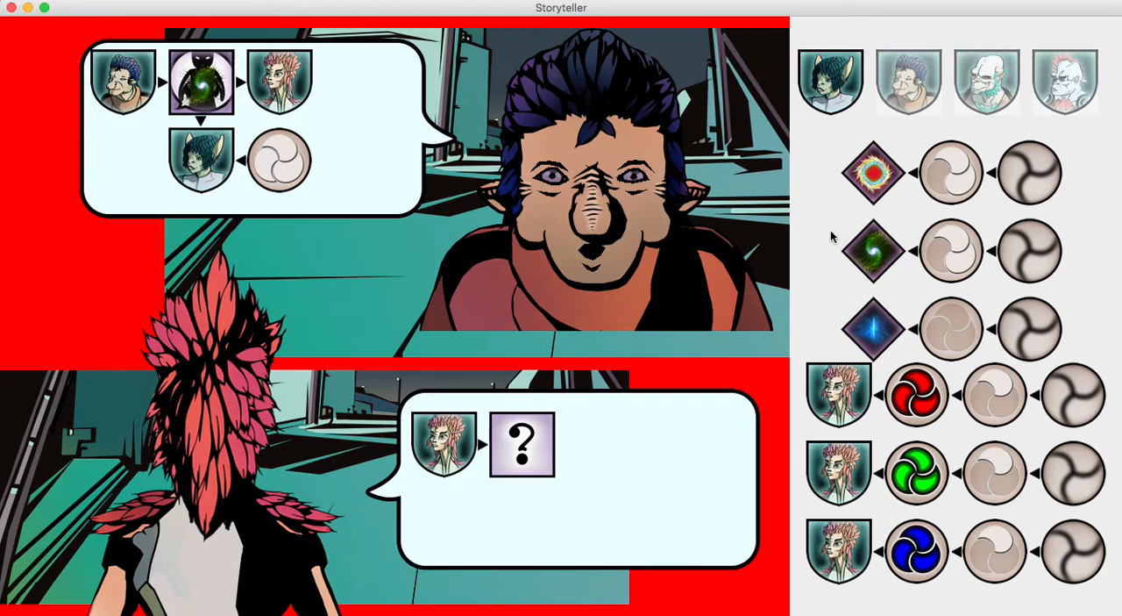
click(521, 442)
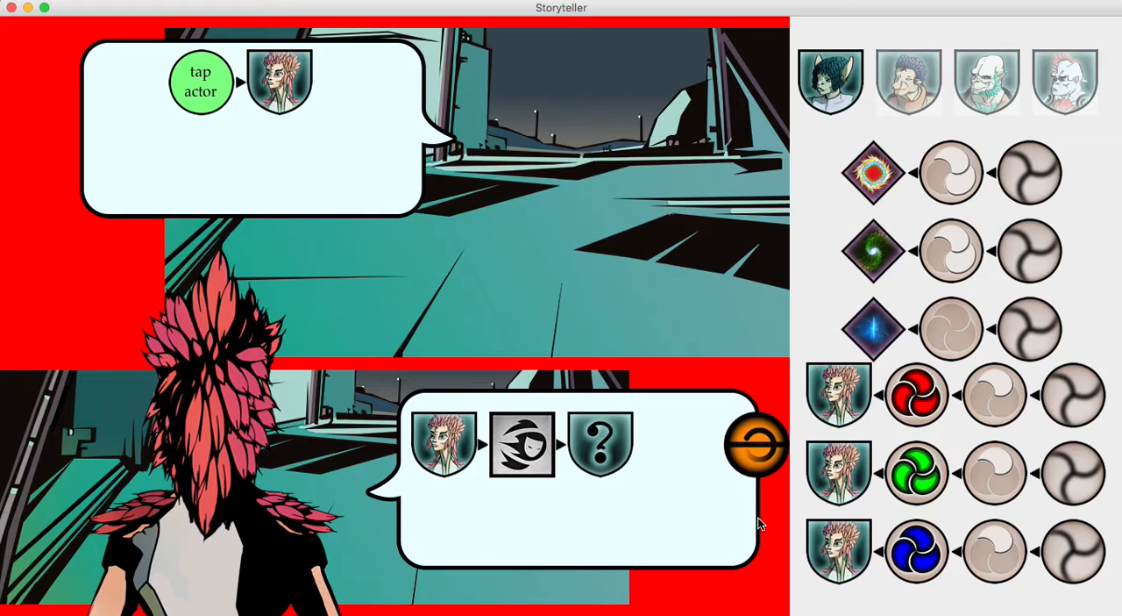
mouse_move(684, 519)
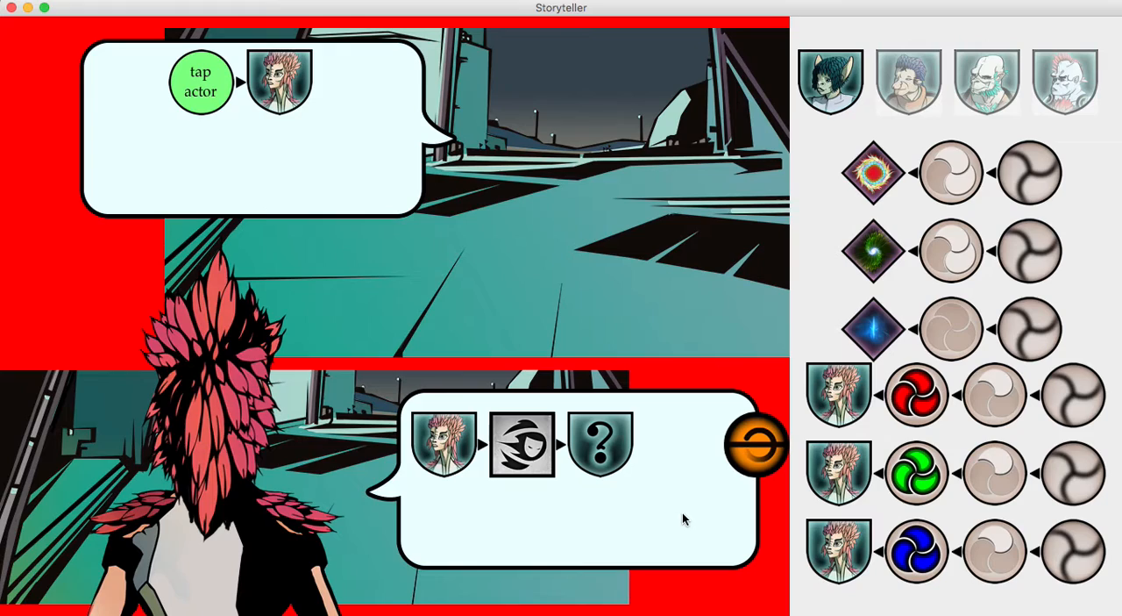
mouse_move(1044, 326)
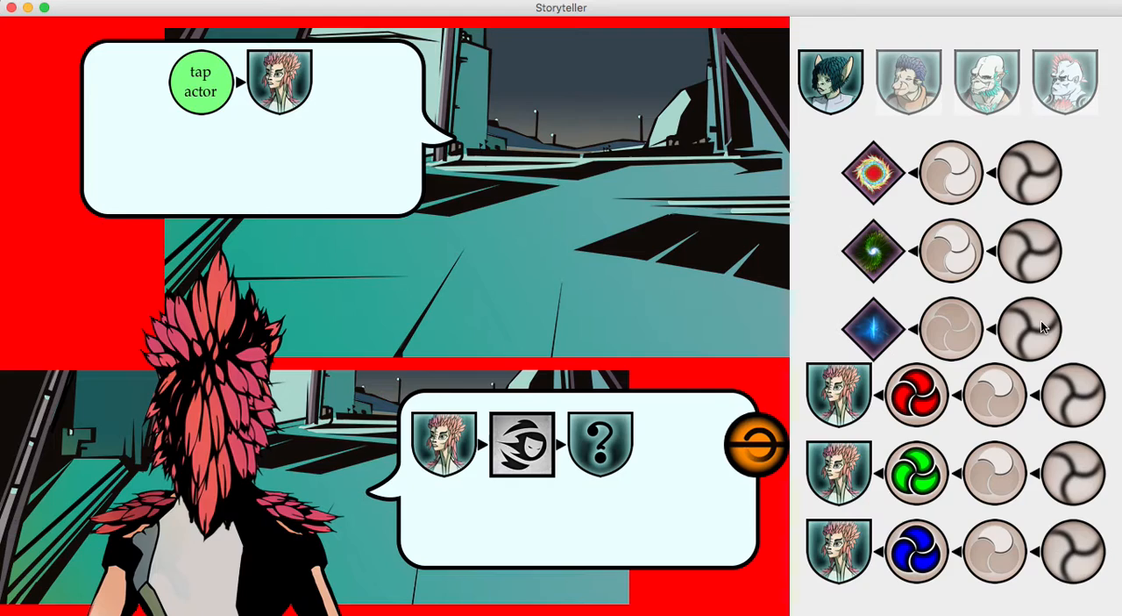
mouse_move(668, 448)
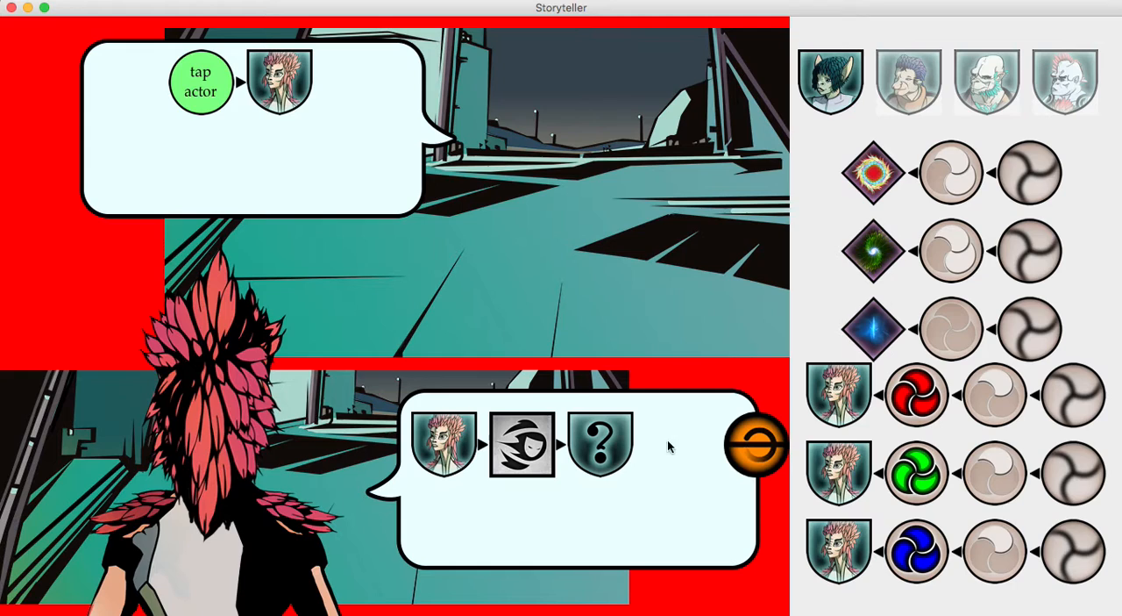